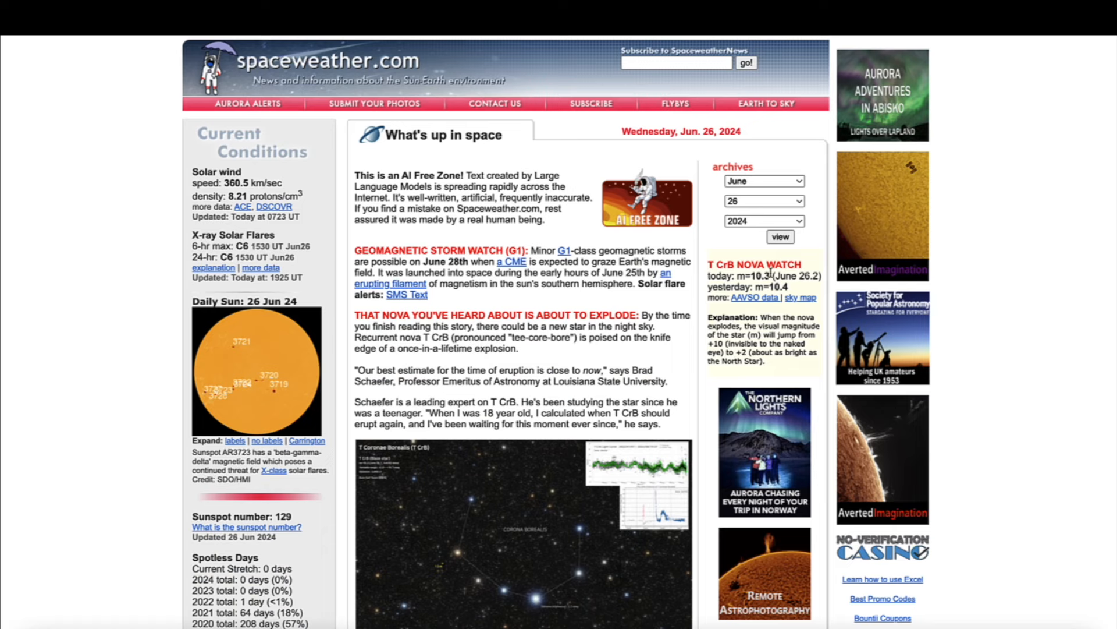
- Scroll the front page down to the T CrB nova story and its Corona Borealis sky charts
{"action": "scroll", "scroll_direction": "down", "scroll_amount": 3}
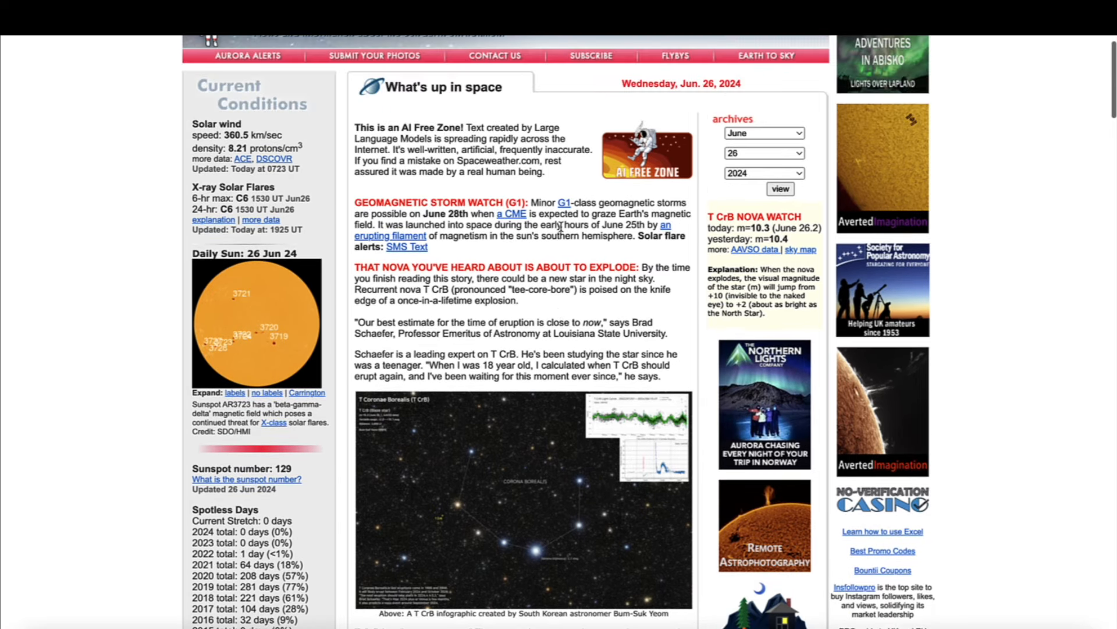
{"action": "scroll", "scroll_direction": "down", "scroll_amount": 3}
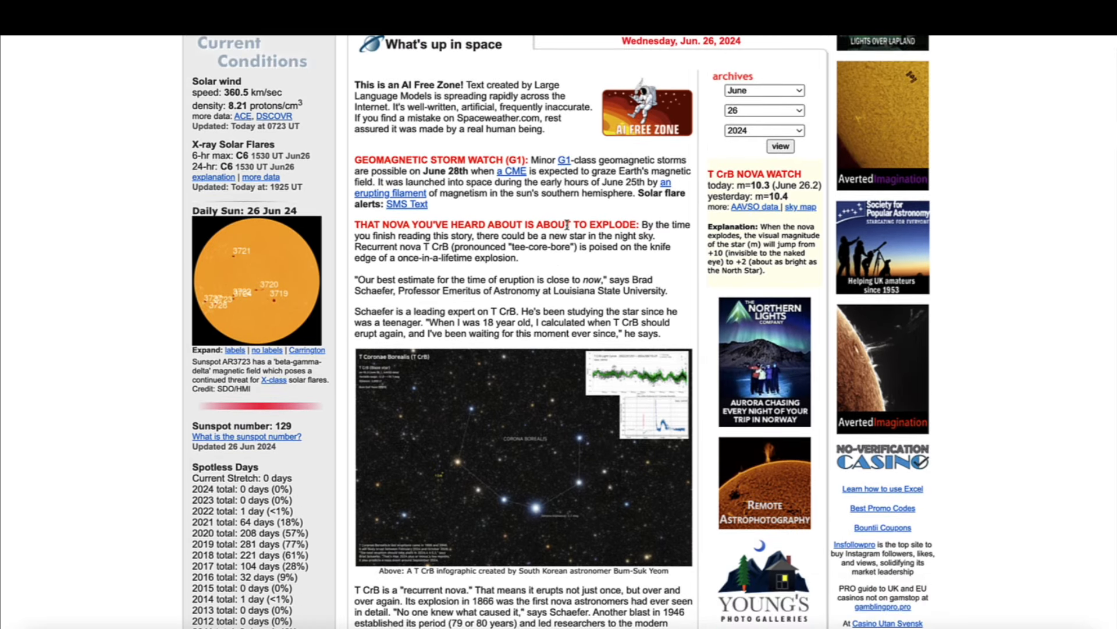
{"action": "scroll", "scroll_direction": "down", "scroll_amount": 3}
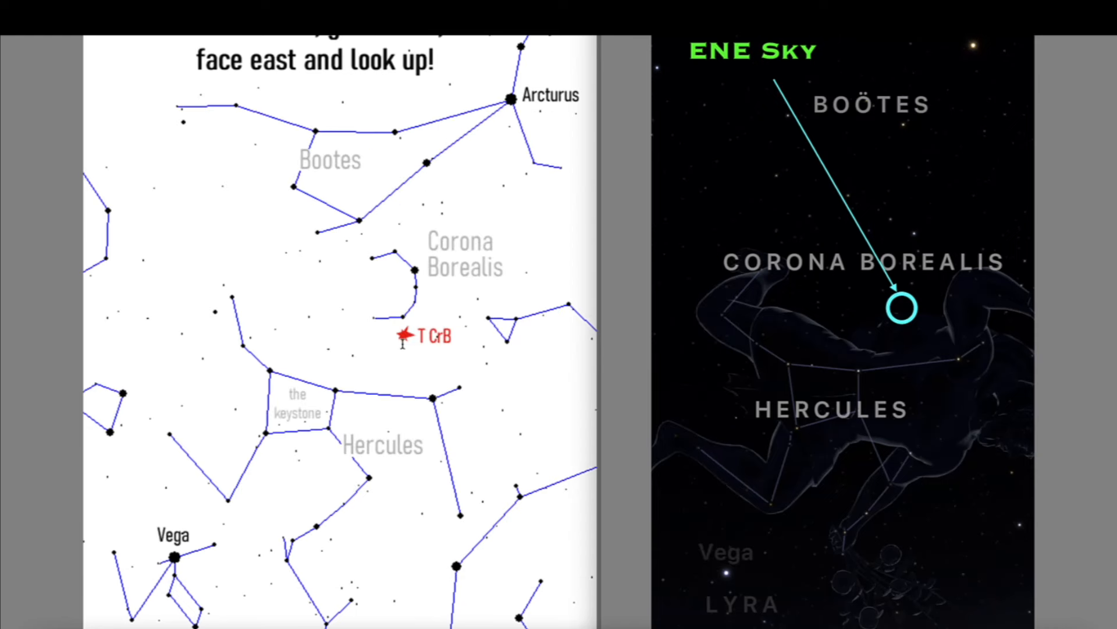
{"action": "mouse_move", "coordinate": [452, 381]}
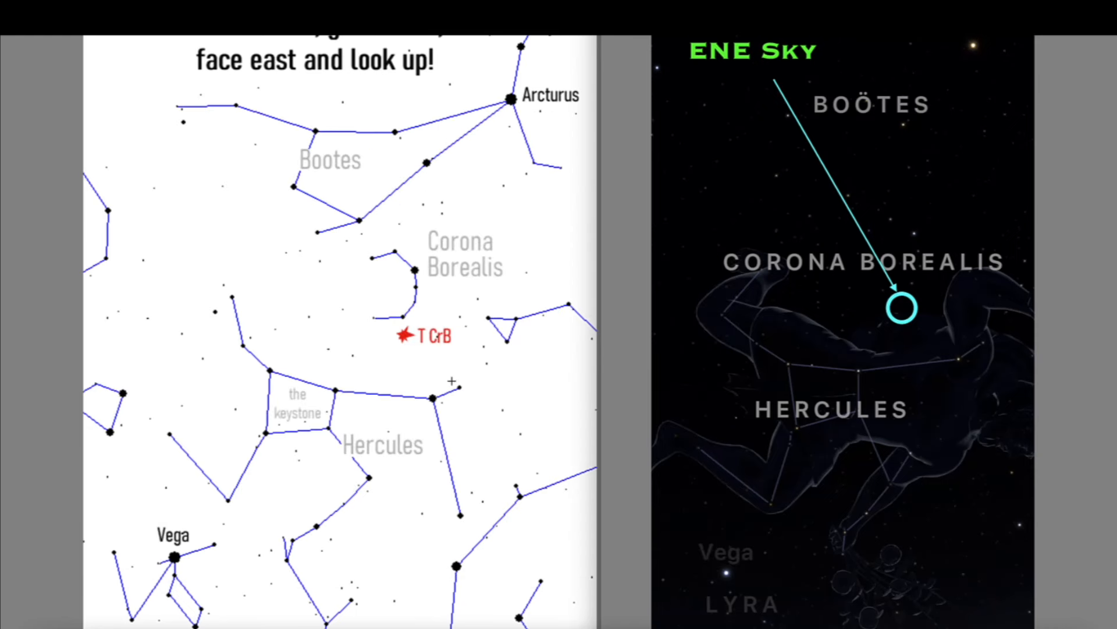
{"action": "mouse_move", "coordinate": [966, 347]}
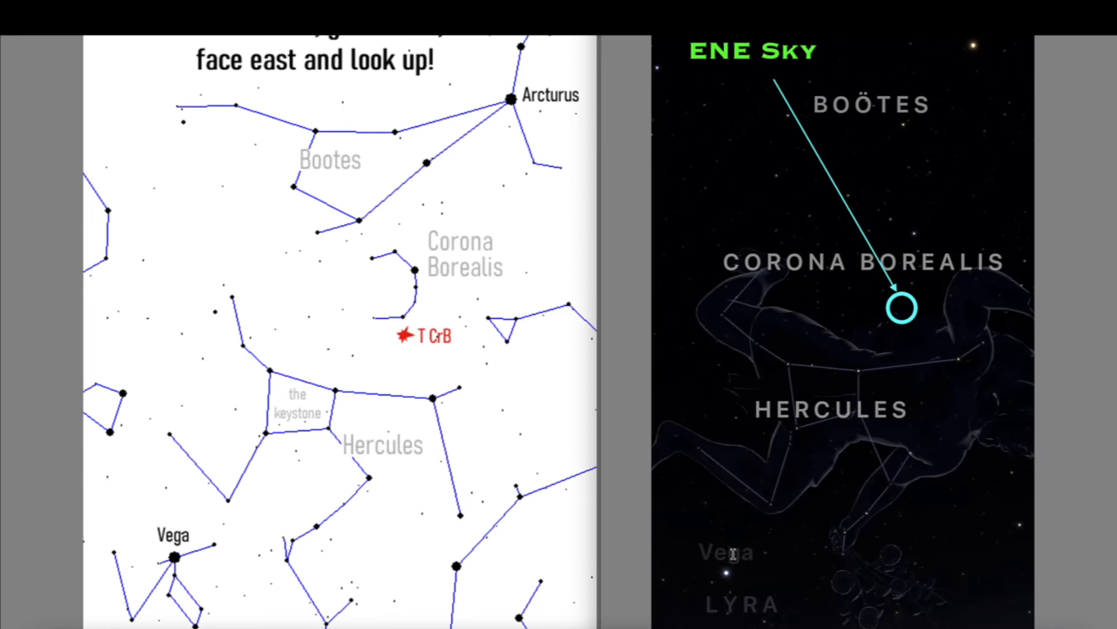
{"action": "mouse_move", "coordinate": [940, 310]}
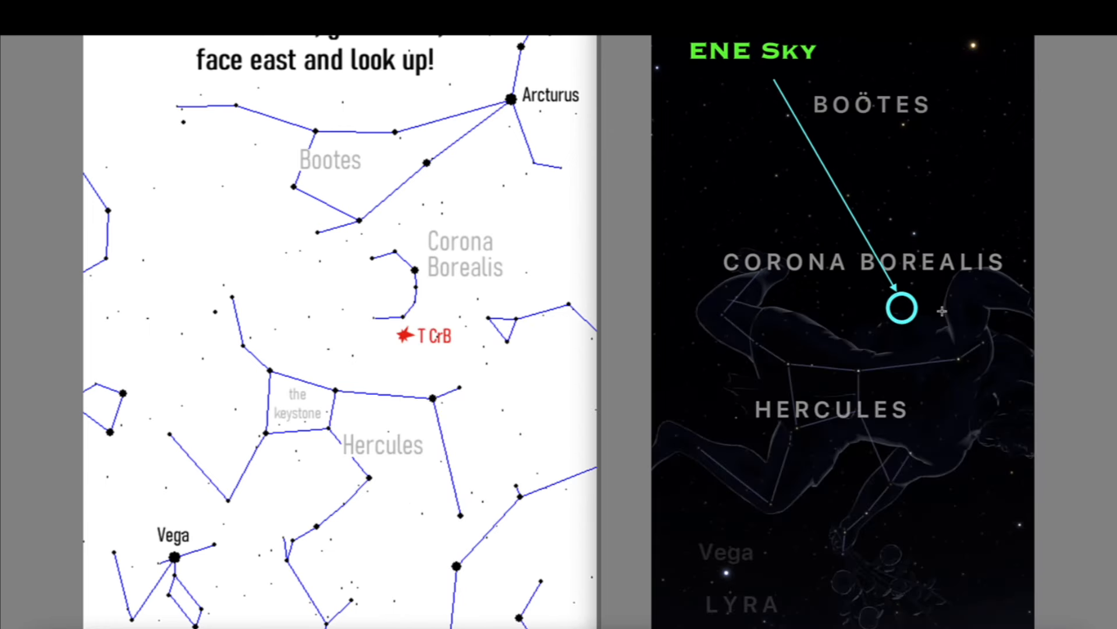
{"action": "mouse_move", "coordinate": [885, 219]}
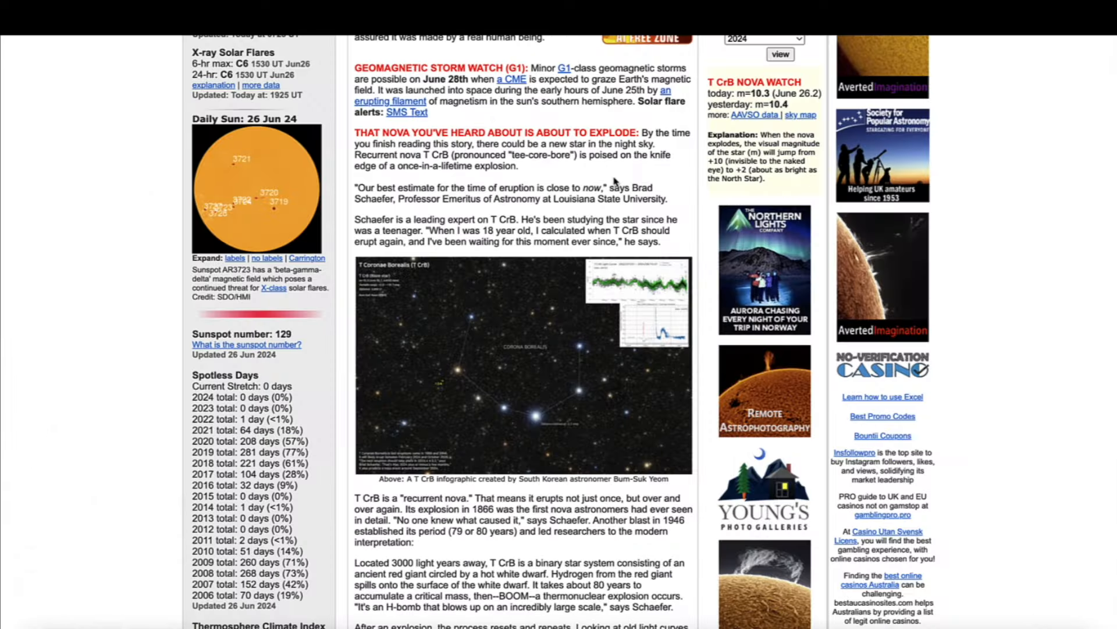
- Scroll within the nova article around the recurrent-nova explanation and T CrB light curve
{"action": "scroll", "scroll_direction": "down", "scroll_amount": 3}
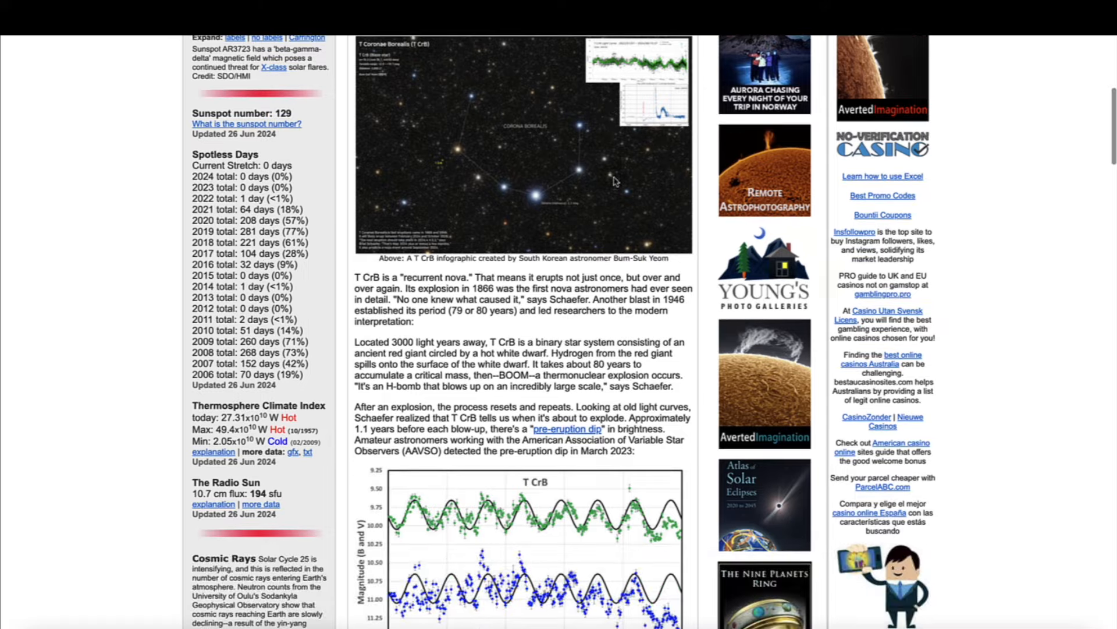
{"action": "scroll", "scroll_direction": "up", "scroll_amount": 3}
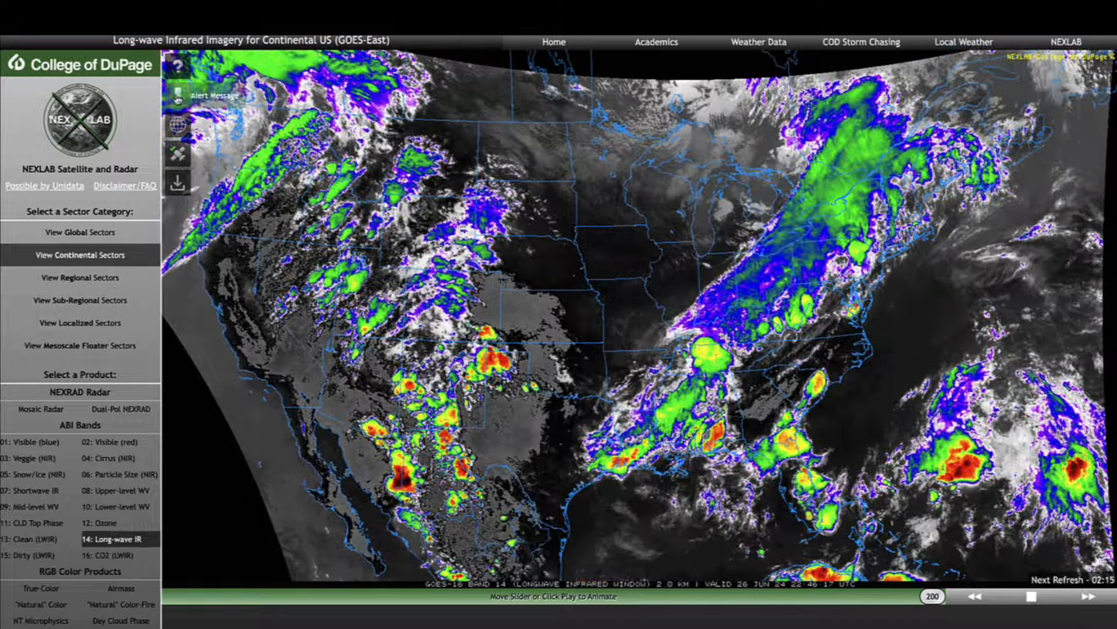
- Drag the GOES-East long-wave IR loop slider back from frame 200, then forward again
{"action": "left_click_drag", "start_coordinate": [928, 596], "coordinate": [256, 596]}
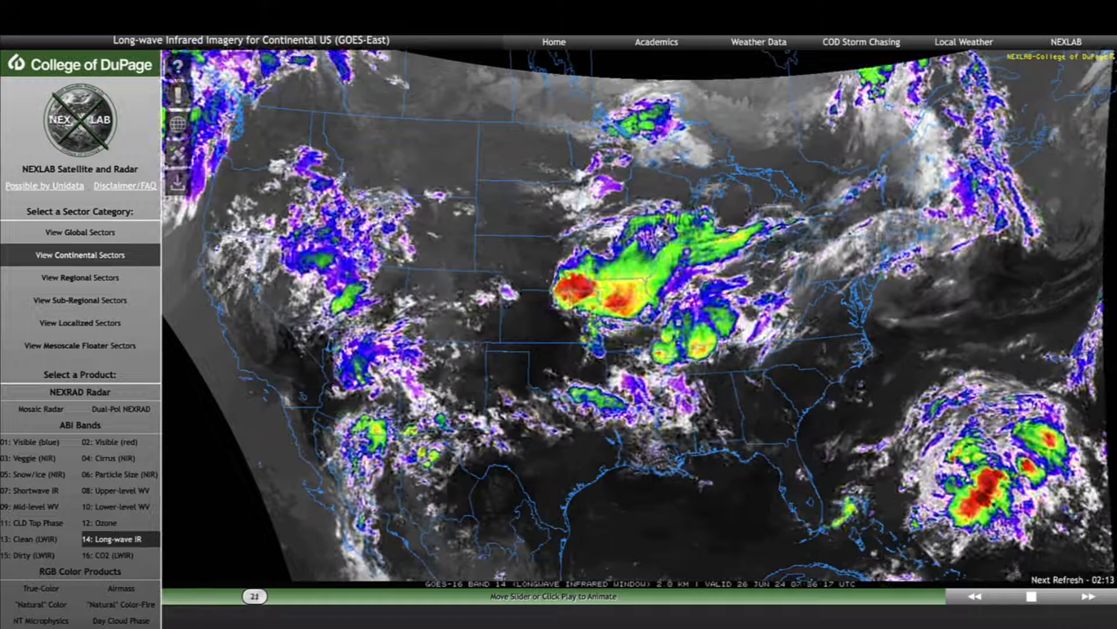
{"action": "left_click_drag", "start_coordinate": [256, 596], "coordinate": [758, 596]}
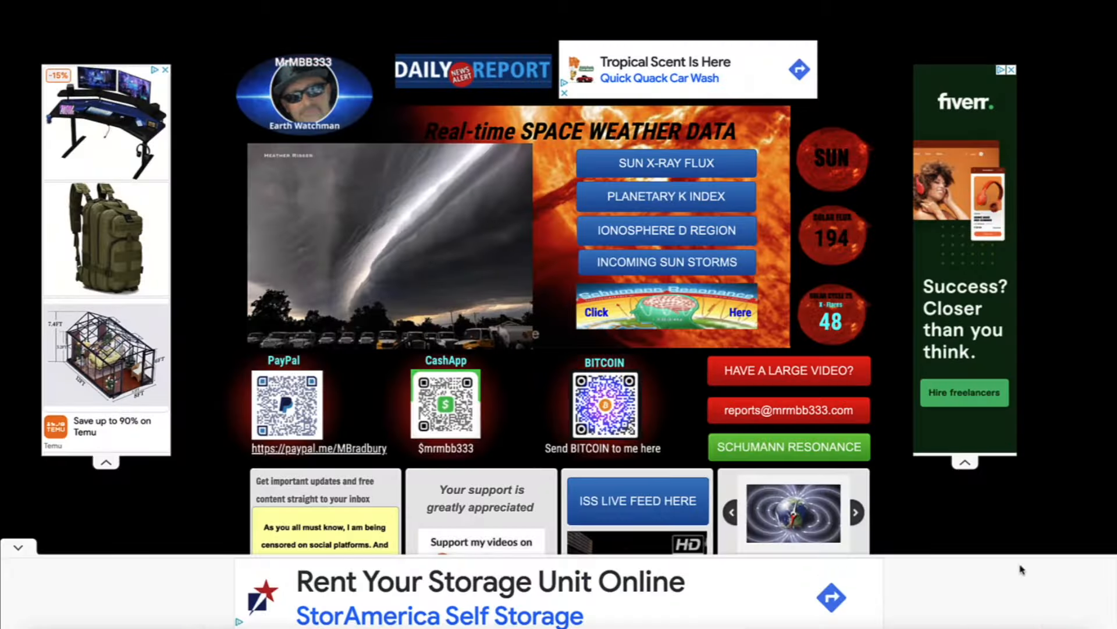
{"action": "mouse_move", "coordinate": [805, 282]}
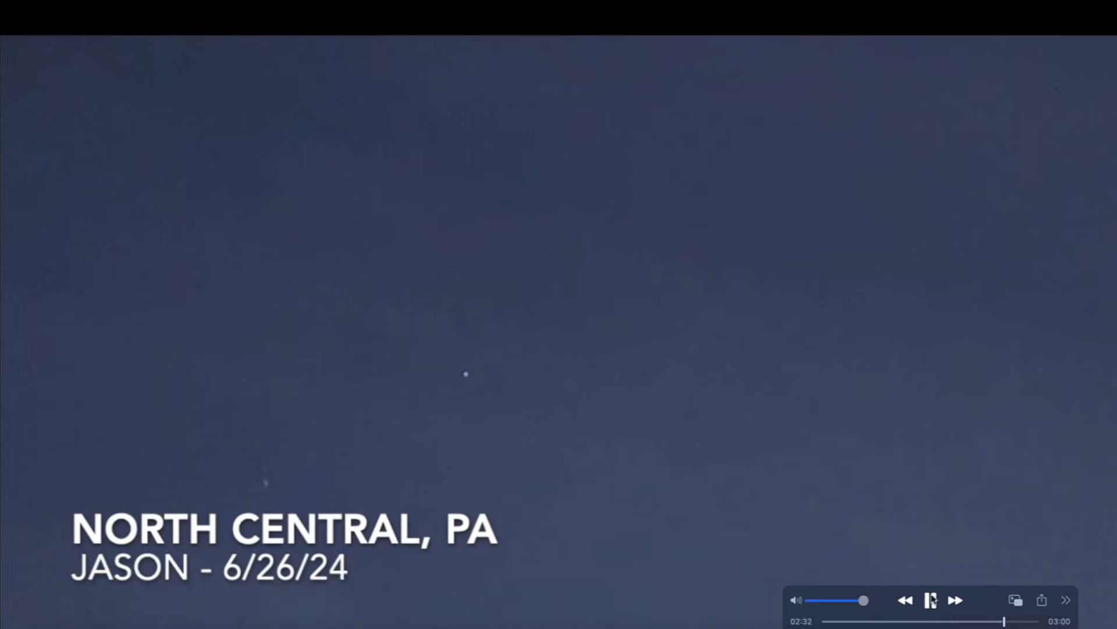
- Pause the North Central, PA sky footage near 2:33, then resume playback
{"action": "left_click", "coordinate": [931, 600]}
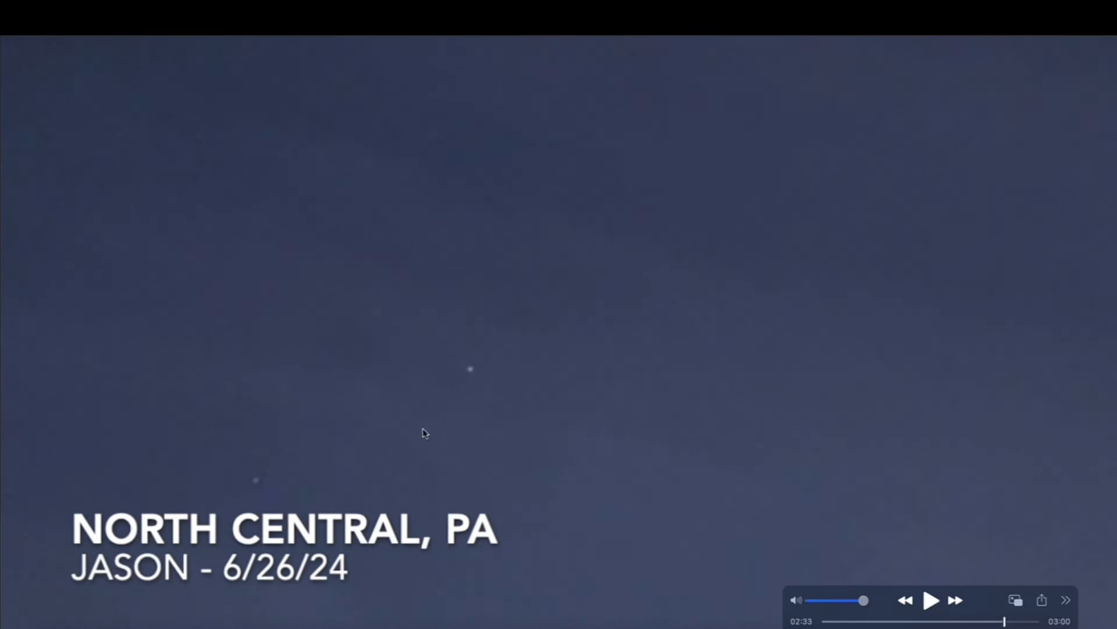
{"action": "mouse_move", "coordinate": [280, 488]}
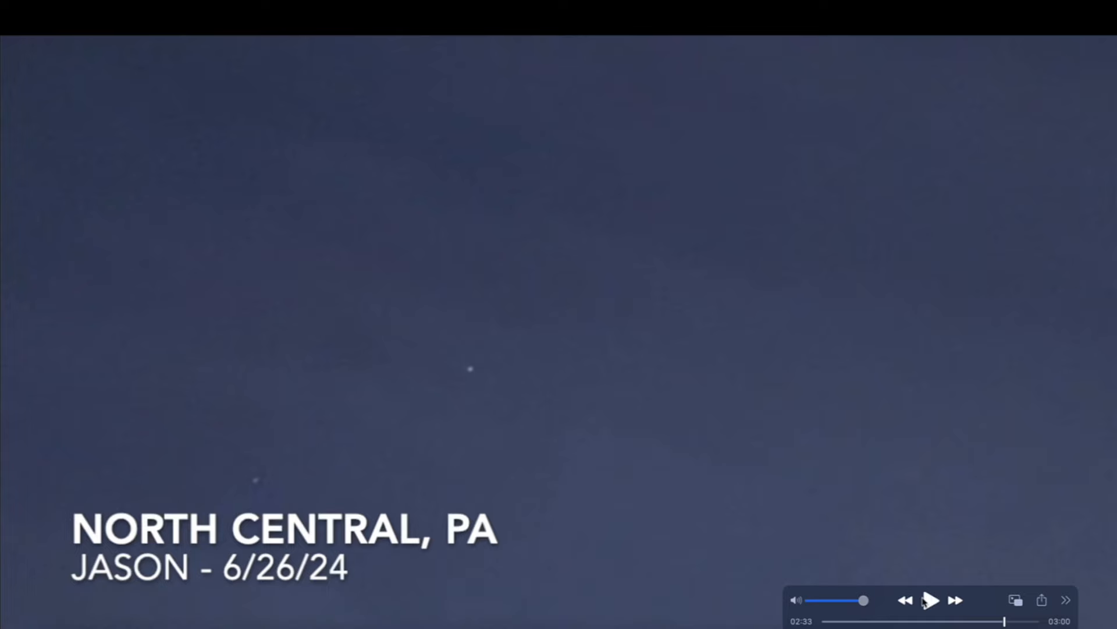
{"action": "left_click", "coordinate": [931, 614]}
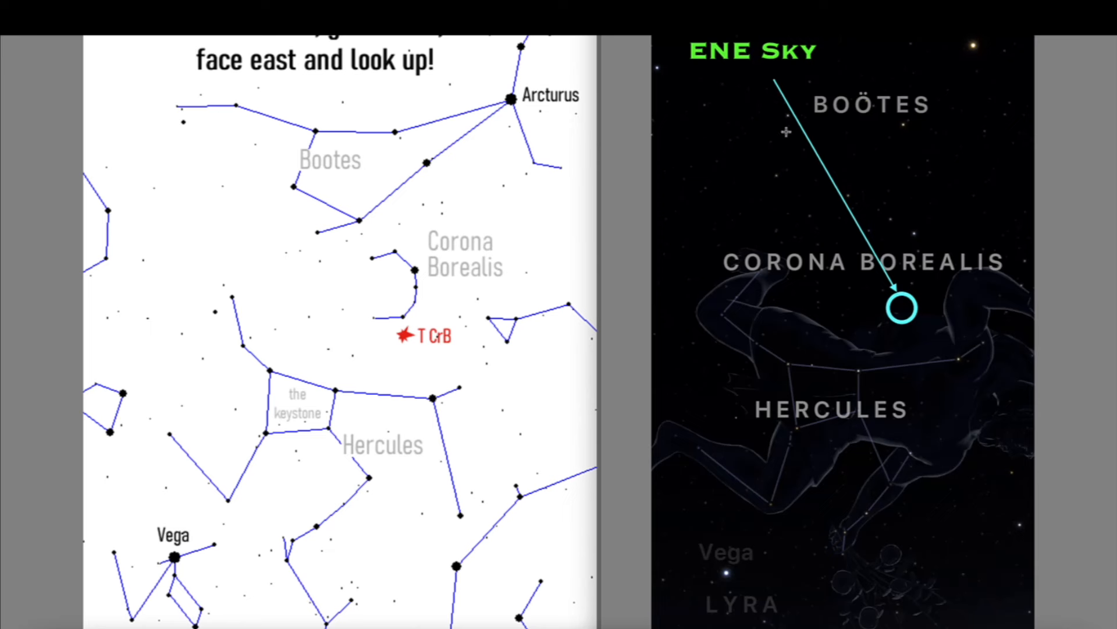
{"action": "mouse_move", "coordinate": [811, 165]}
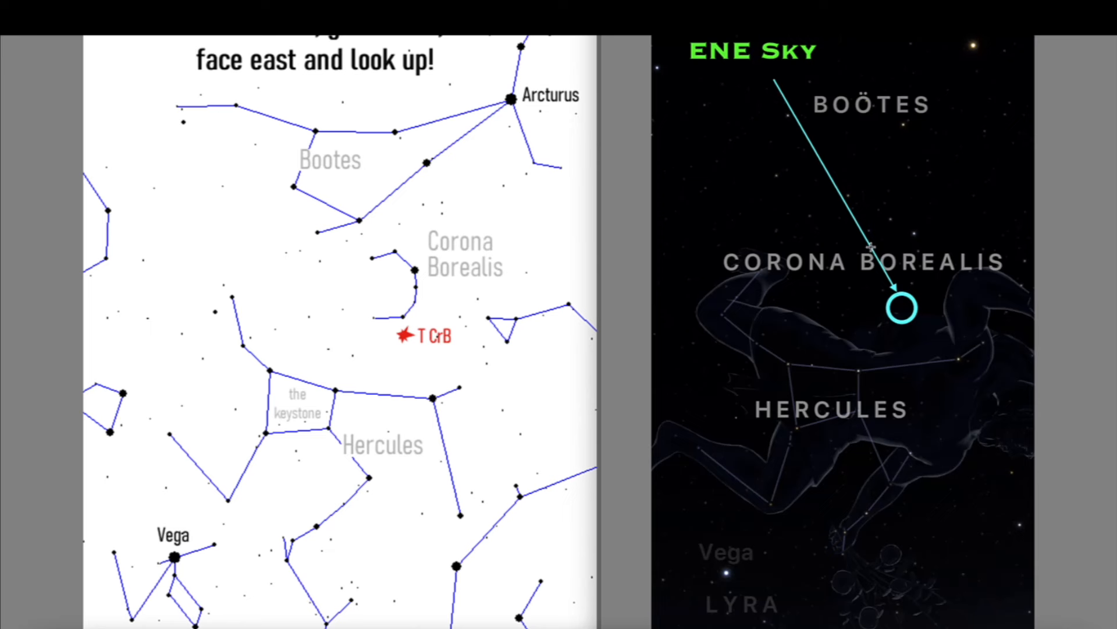
{"action": "mouse_move", "coordinate": [861, 167]}
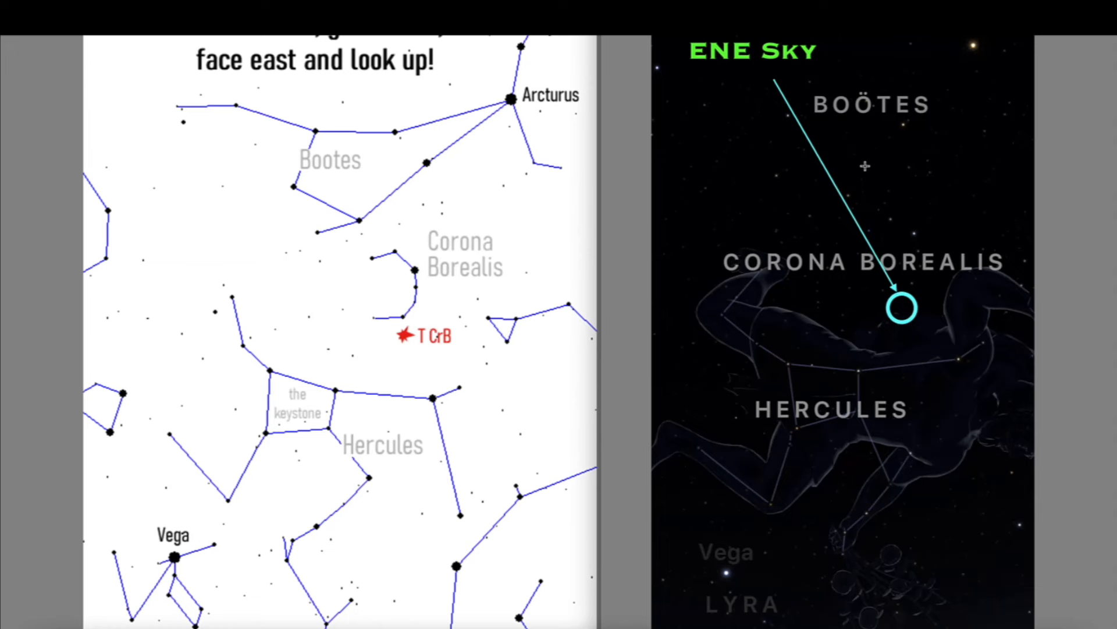